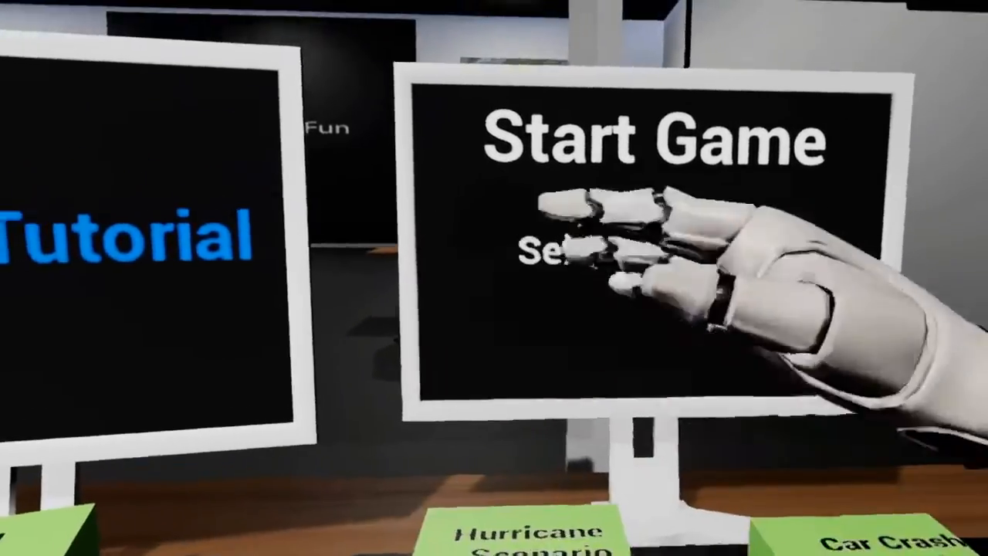
click(645, 139)
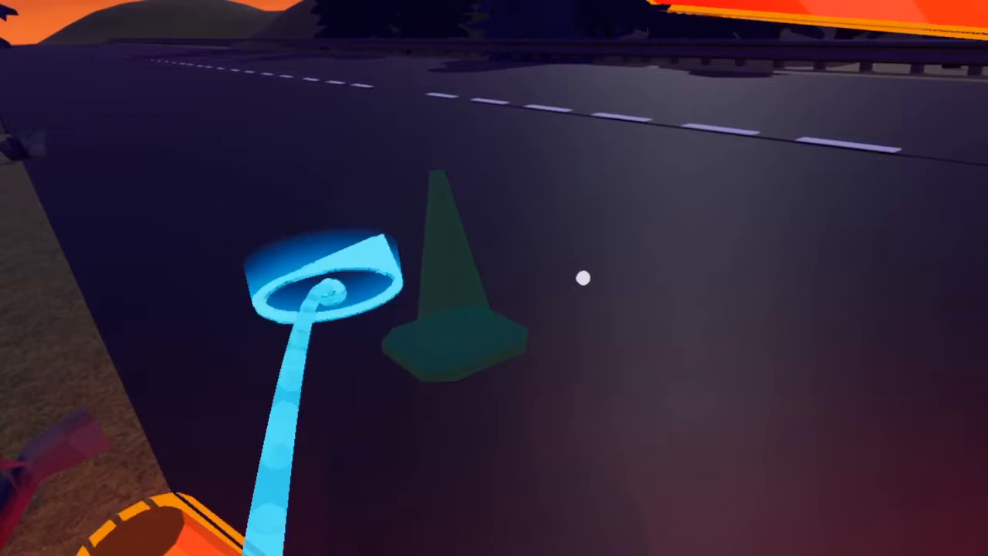